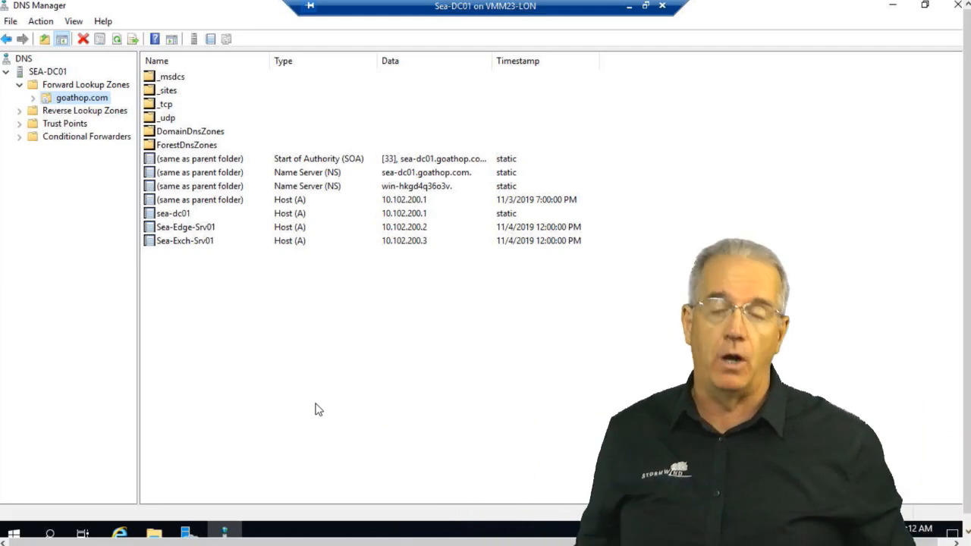
mouse_move(139, 503)
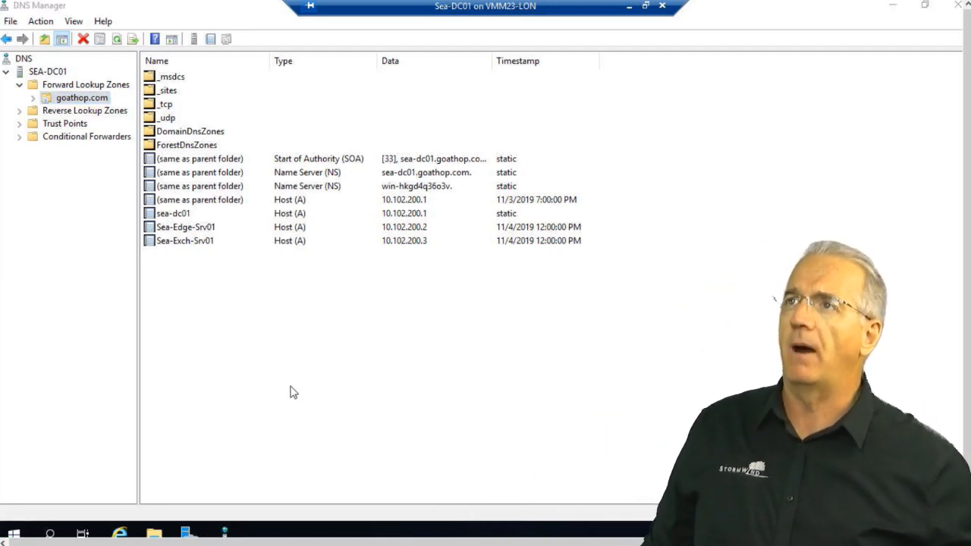
Launch an administrator Windows PowerShell console from the Start menu.
left_click(13, 532)
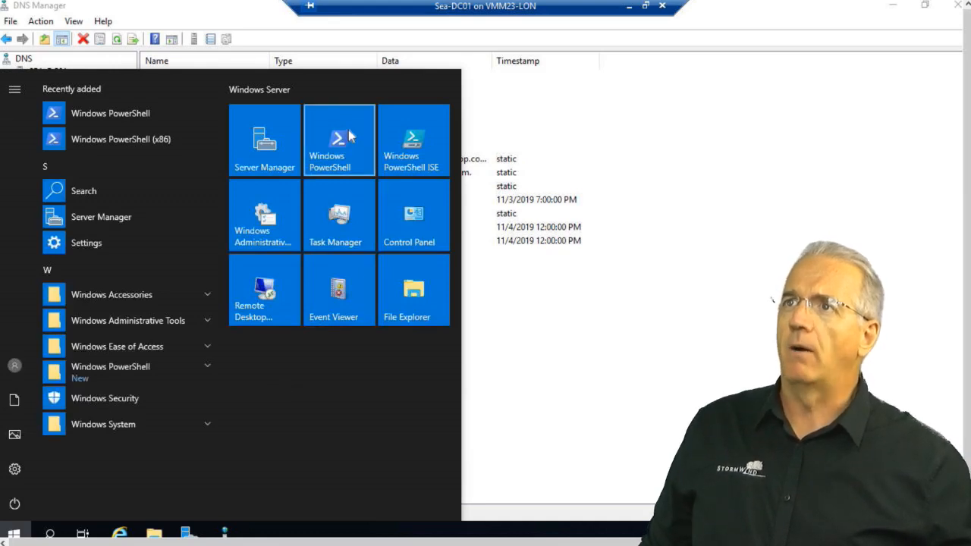
left_click(339, 140)
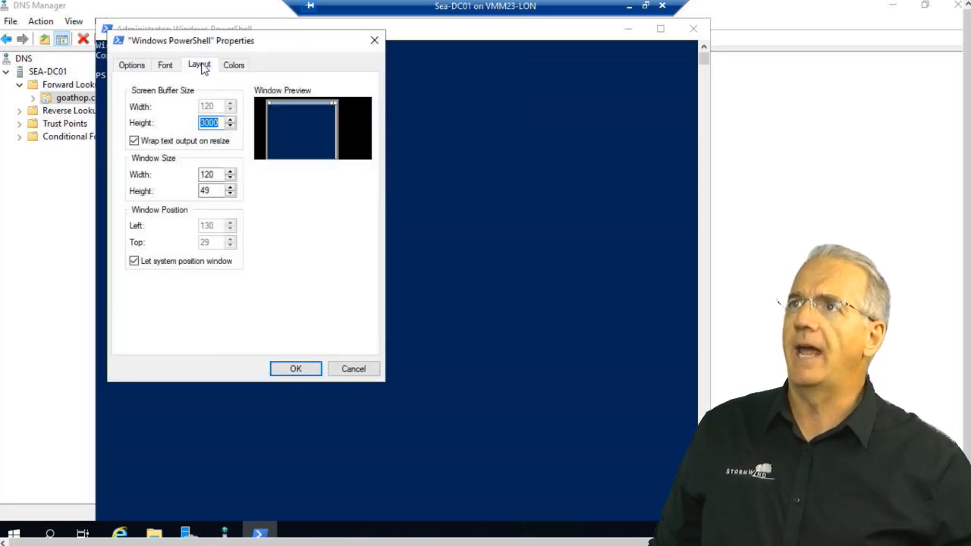
Set the console layout to width 98 and font size 24.
left_click(213, 175)
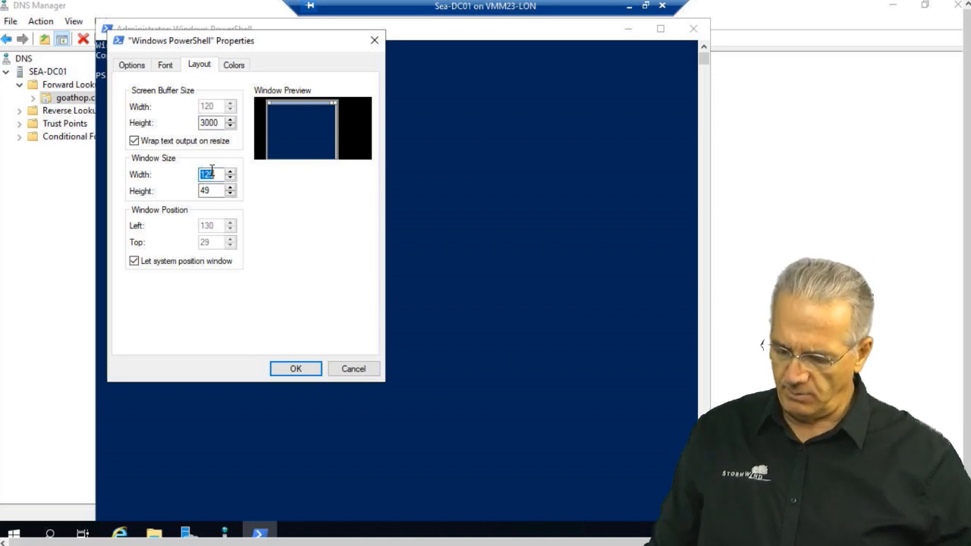
type("98")
left_click(217, 190)
type("25")
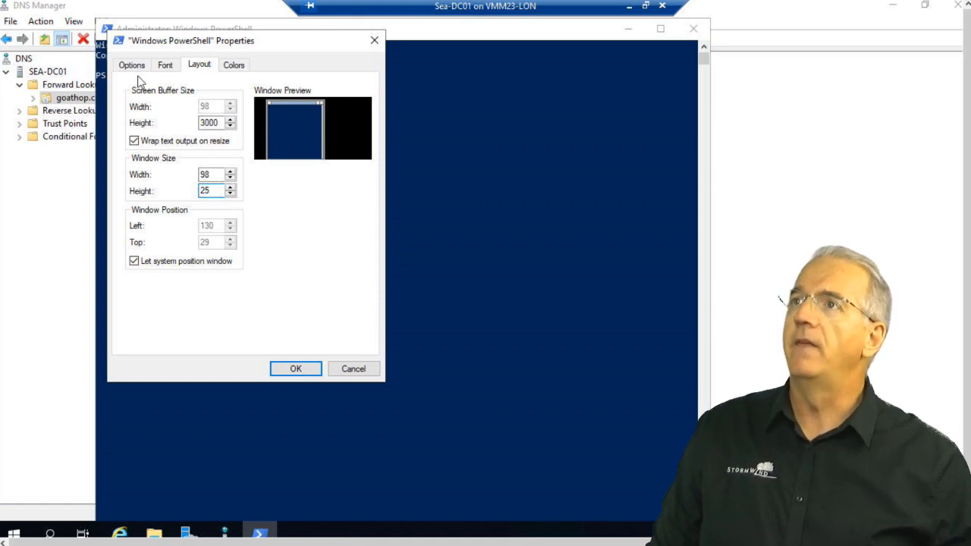
left_click(165, 64)
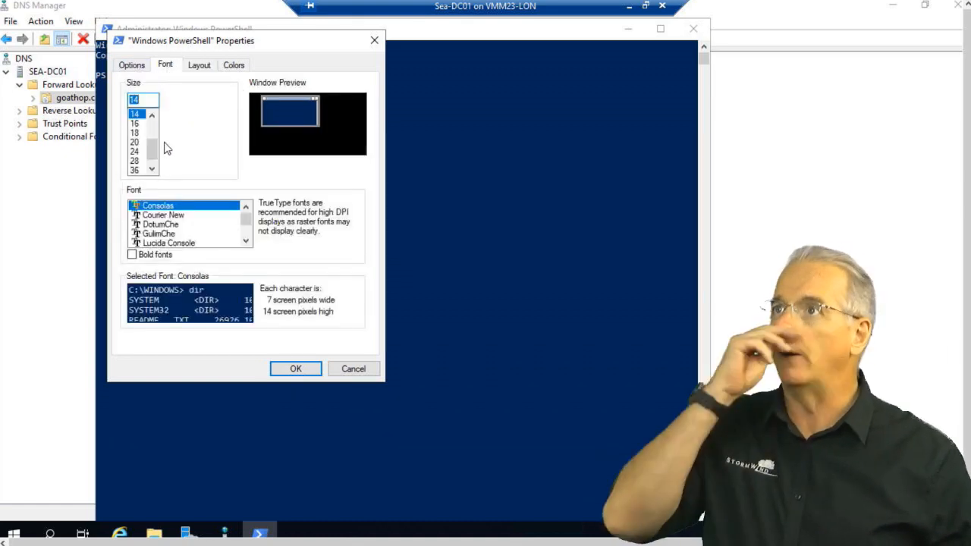
left_click(134, 151)
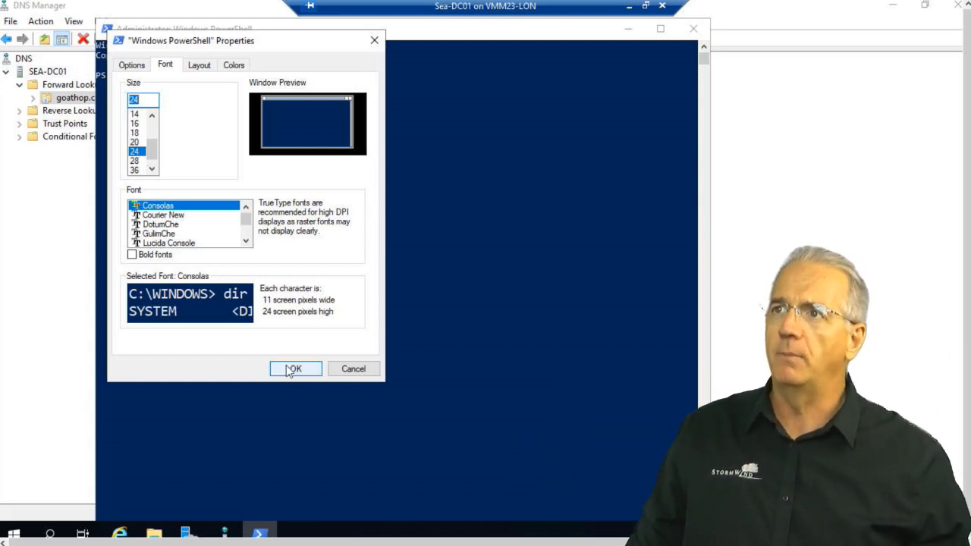
left_click(294, 368)
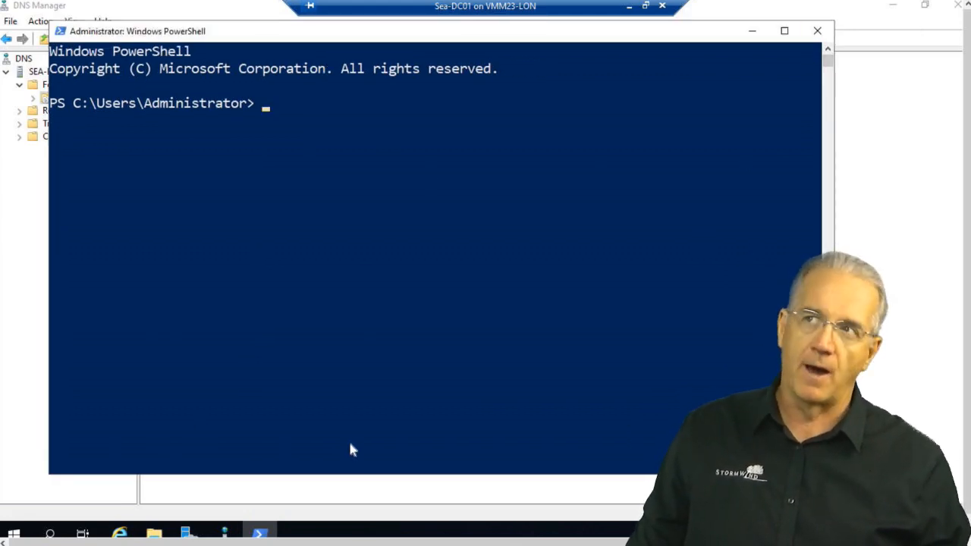
mouse_move(342, 398)
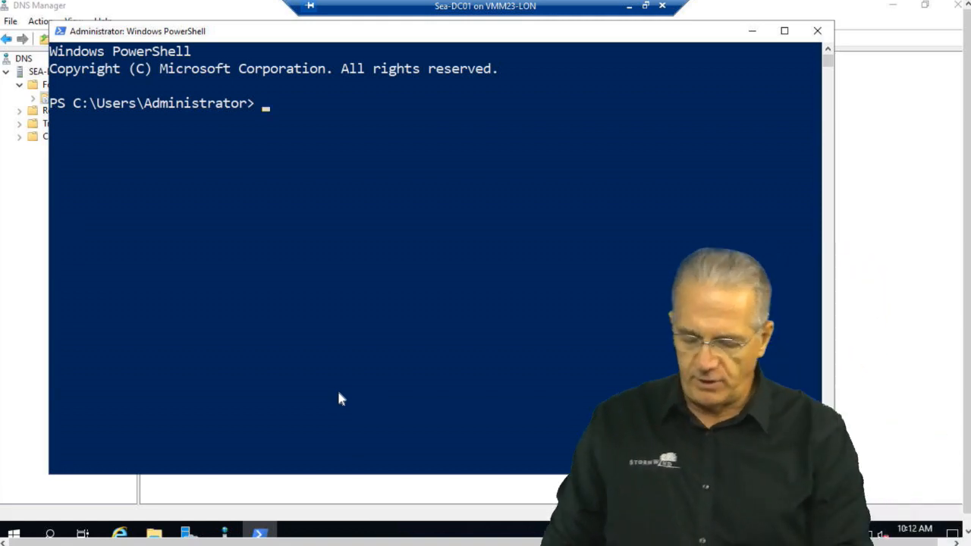
Run ipconfig /displaydns and scroll through the cached DNS records.
type("ipconfig /")
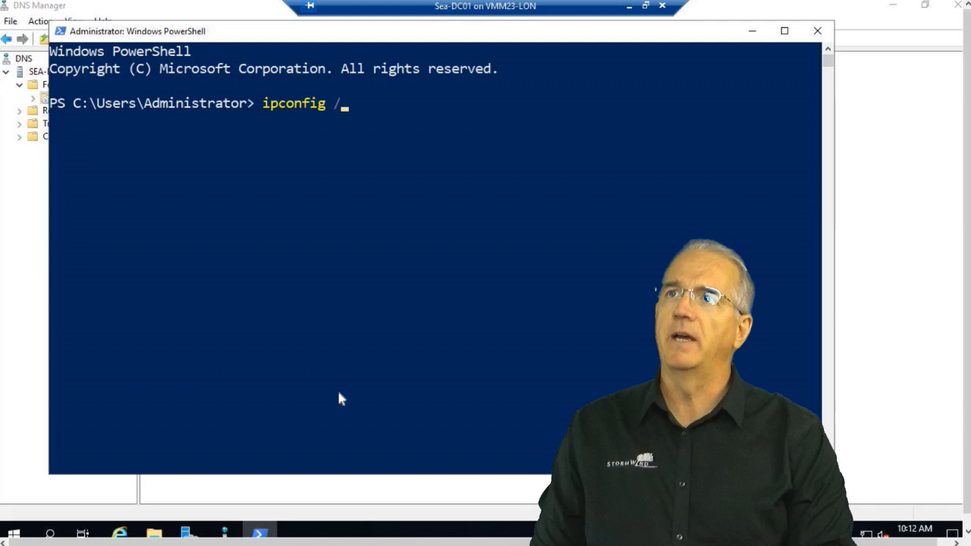
type("displaydns")
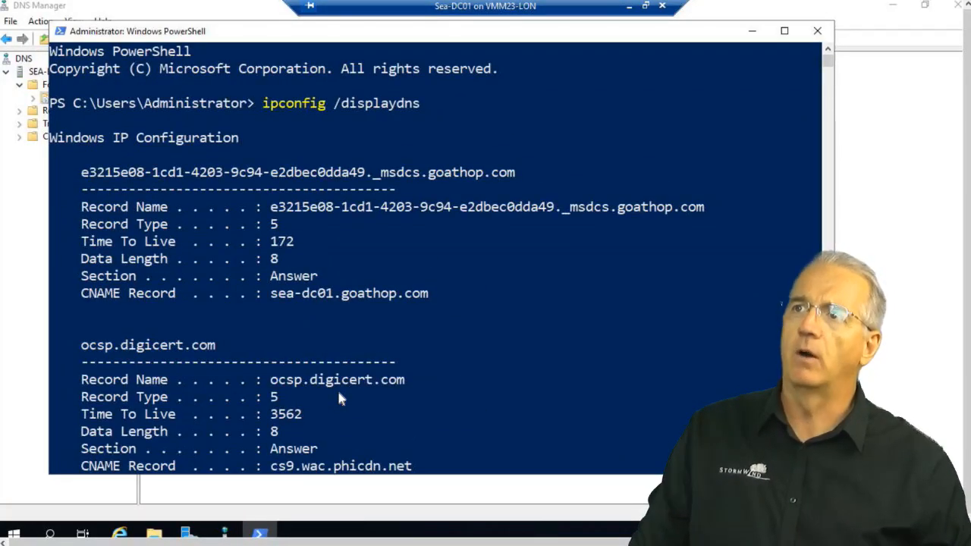
scroll("down", 3)
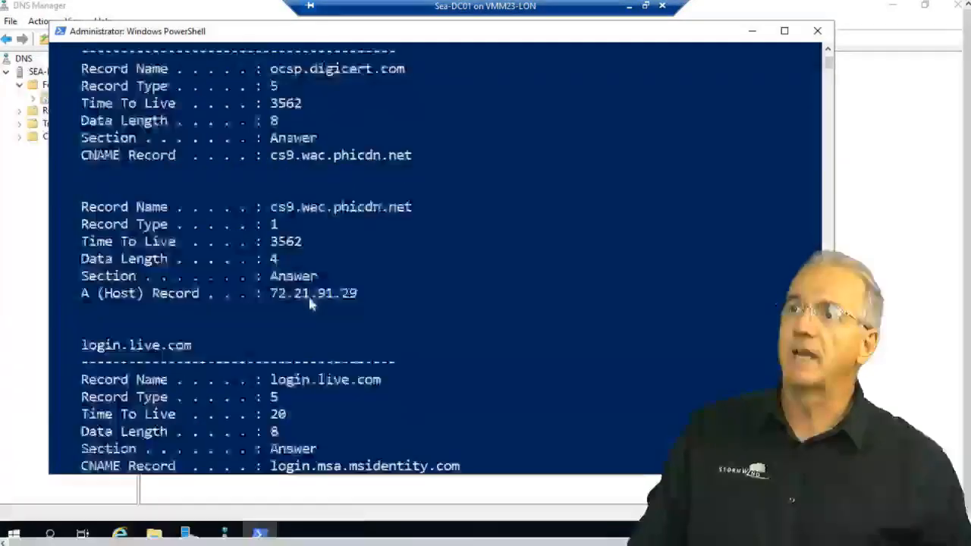
scroll("down", 3)
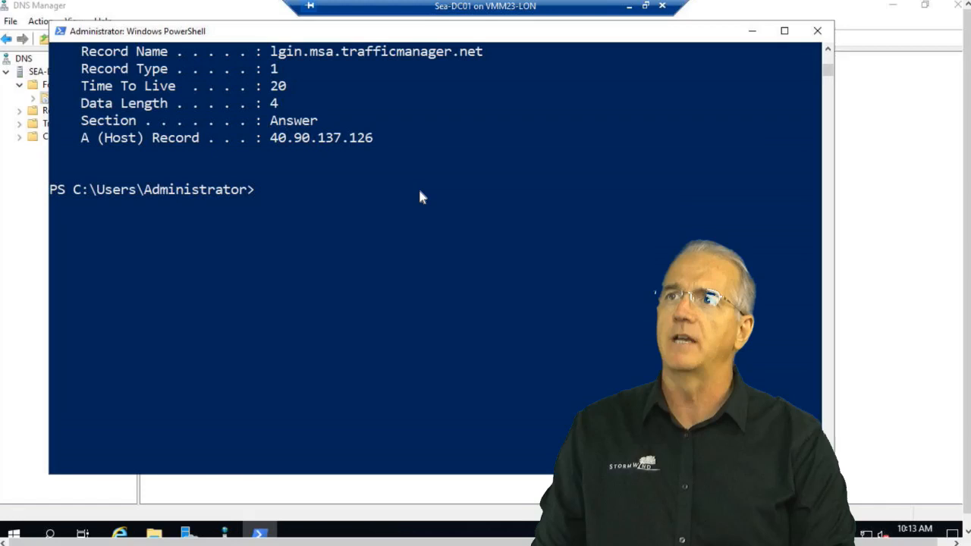
type("ping www.c")
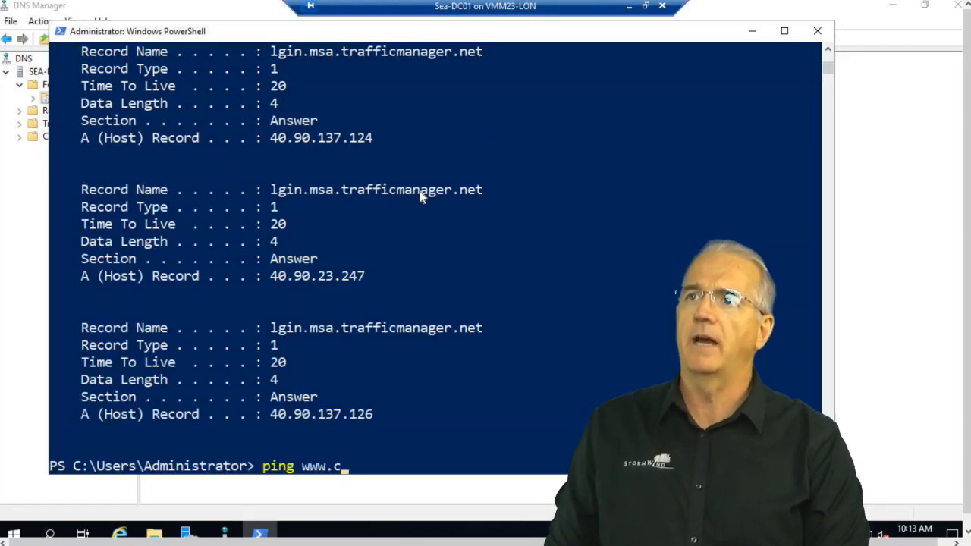
type("isco.com")
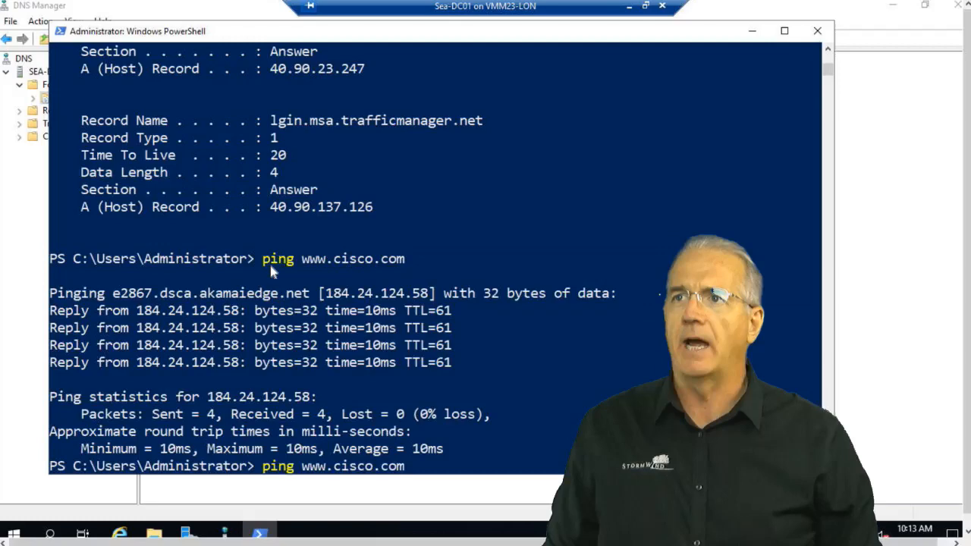
scroll("down", 3)
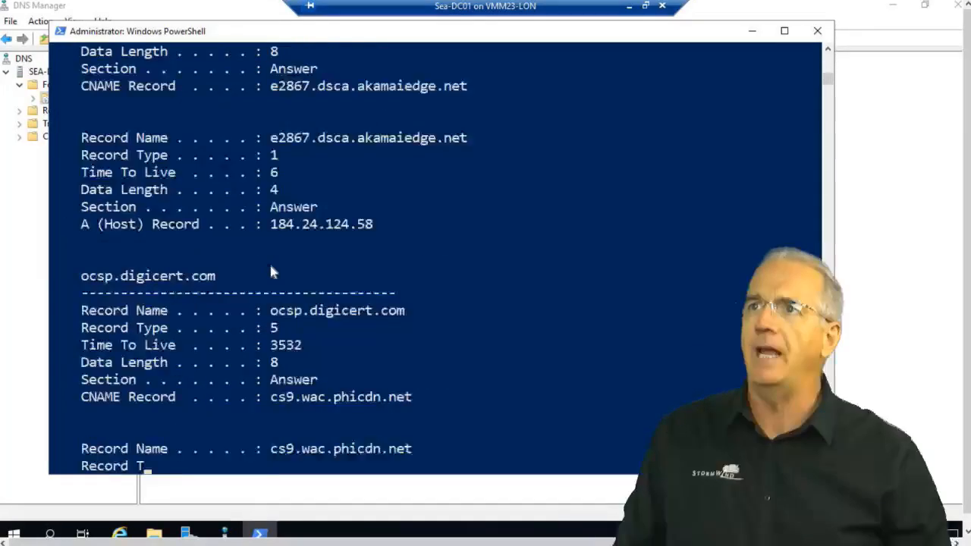
scroll("down", 3)
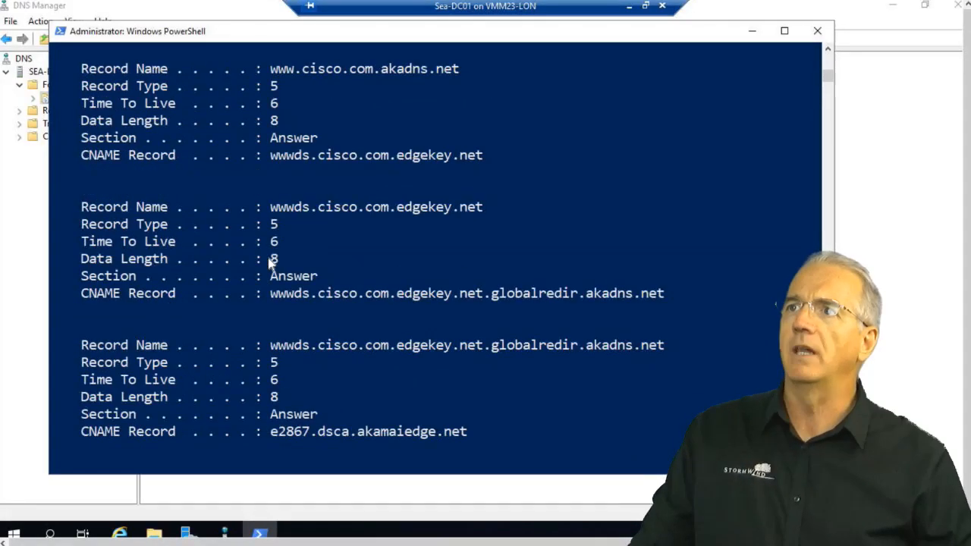
mouse_move(362, 324)
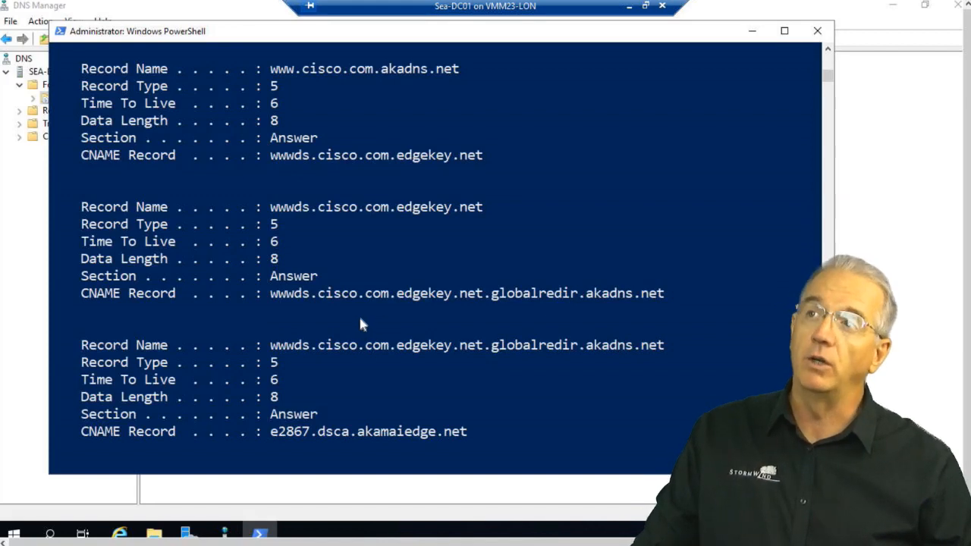
mouse_move(285, 258)
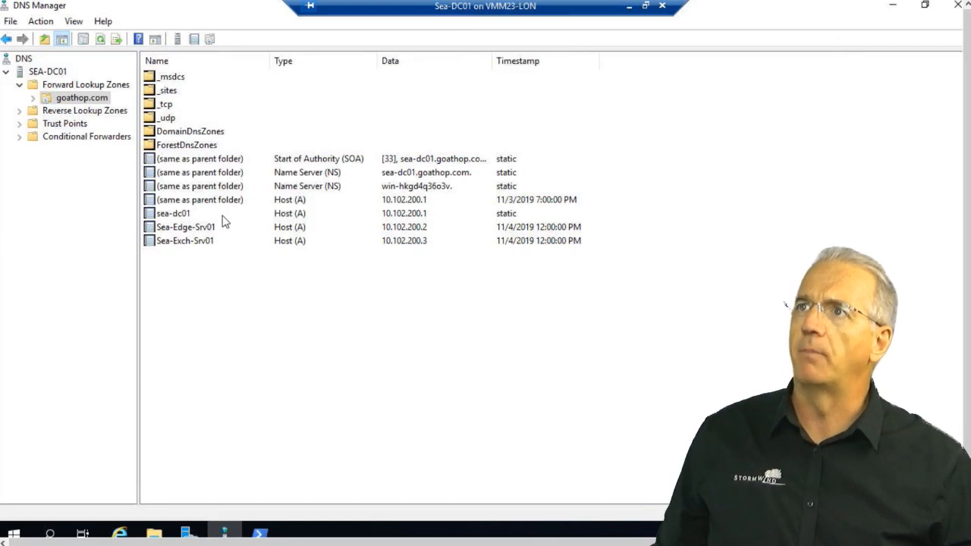
mouse_move(287, 236)
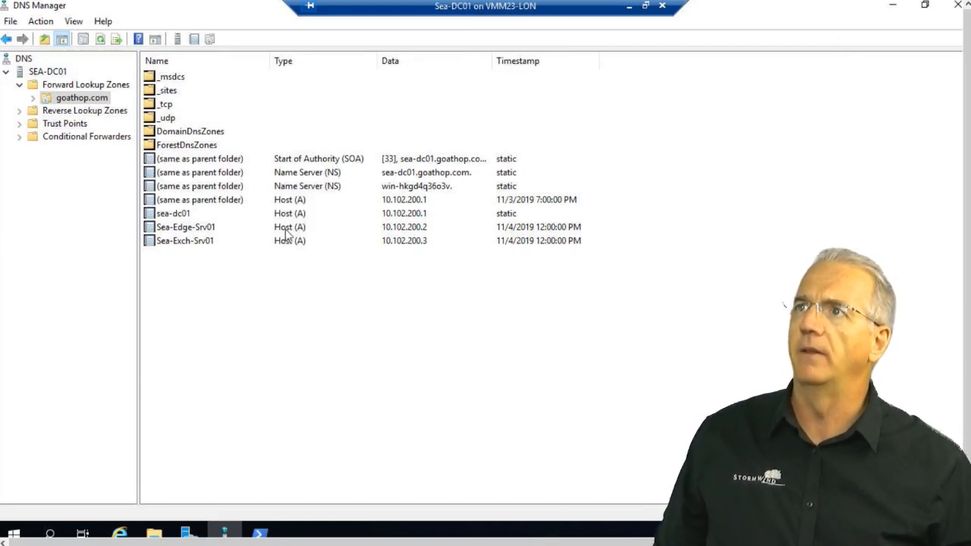
Open Sea-Edge-Srv01's properties and check its IP address 10.102.200.2.
left_click(185, 226)
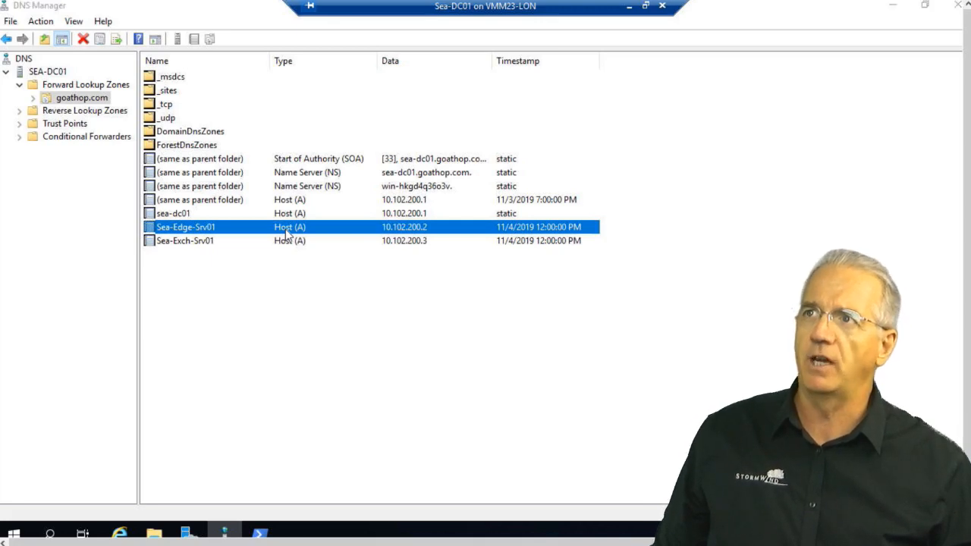
double_click(185, 227)
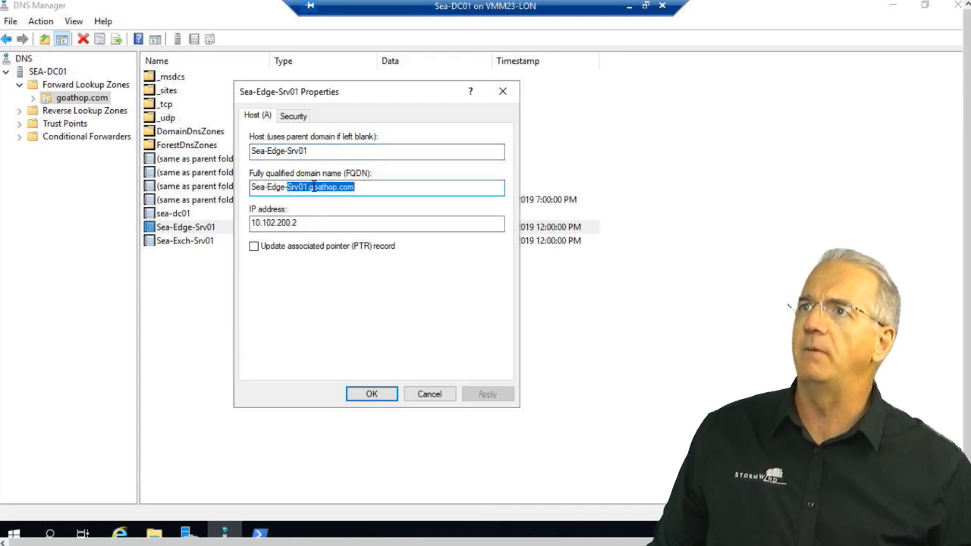
left_click(376, 223)
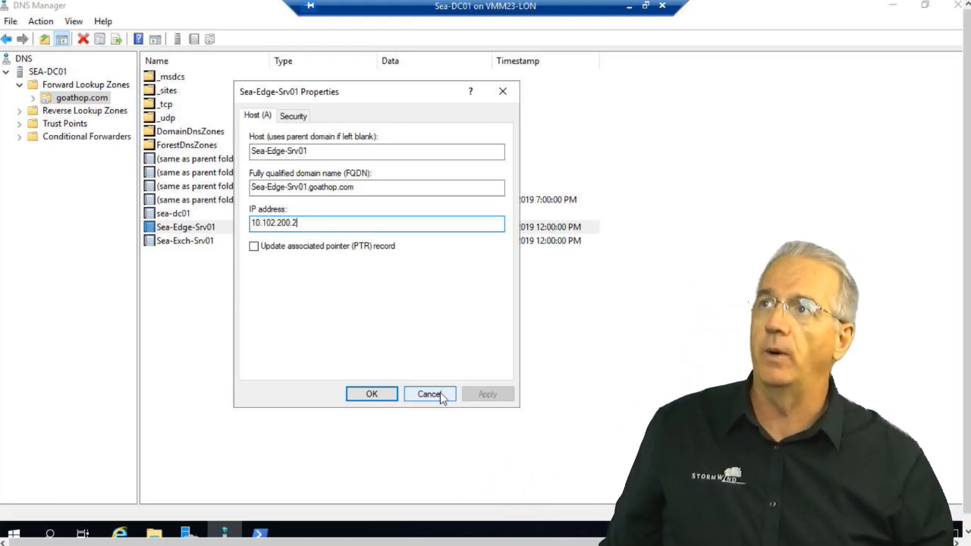
Enable Advanced view and reopen Sea-Edge-Srv01 to see its 20-minute TTL.
left_click(73, 21)
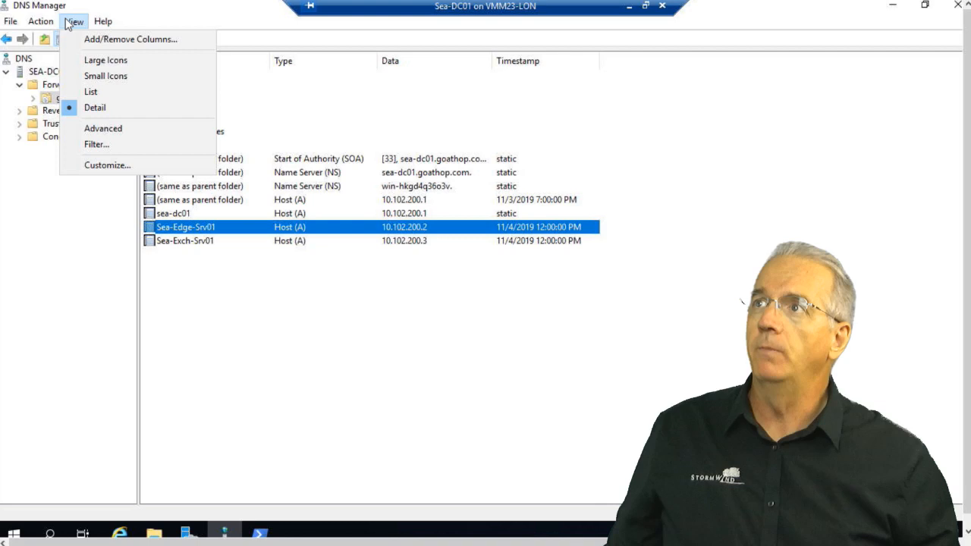
mouse_move(103, 128)
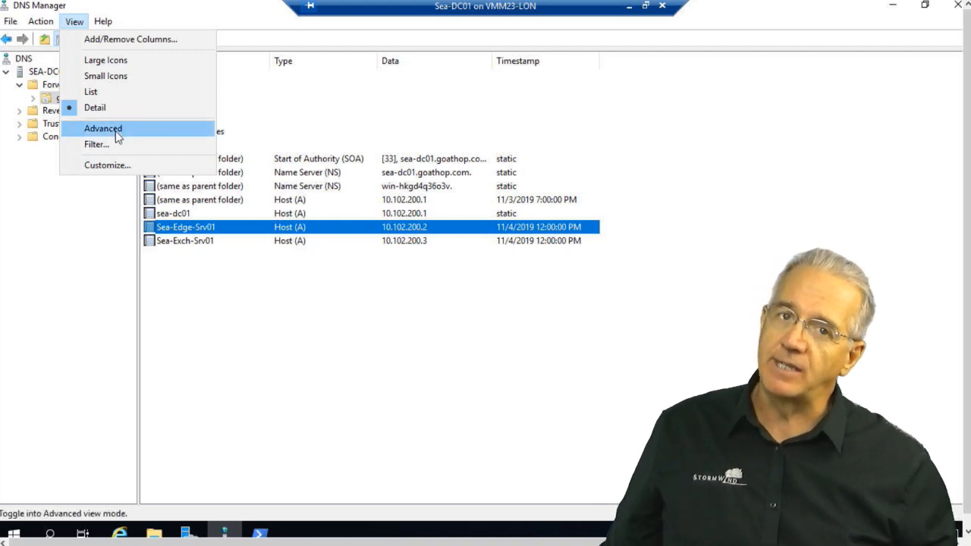
left_click(102, 128)
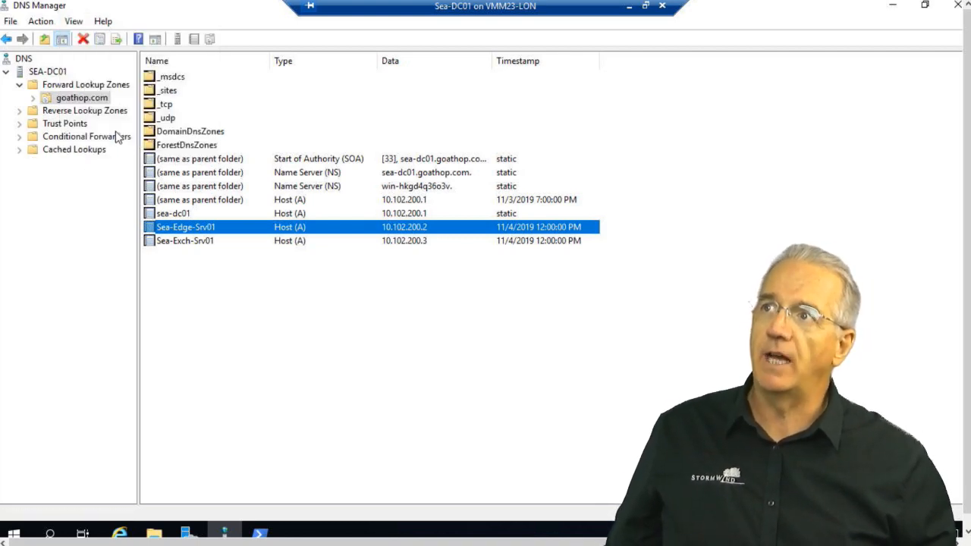
double_click(185, 227)
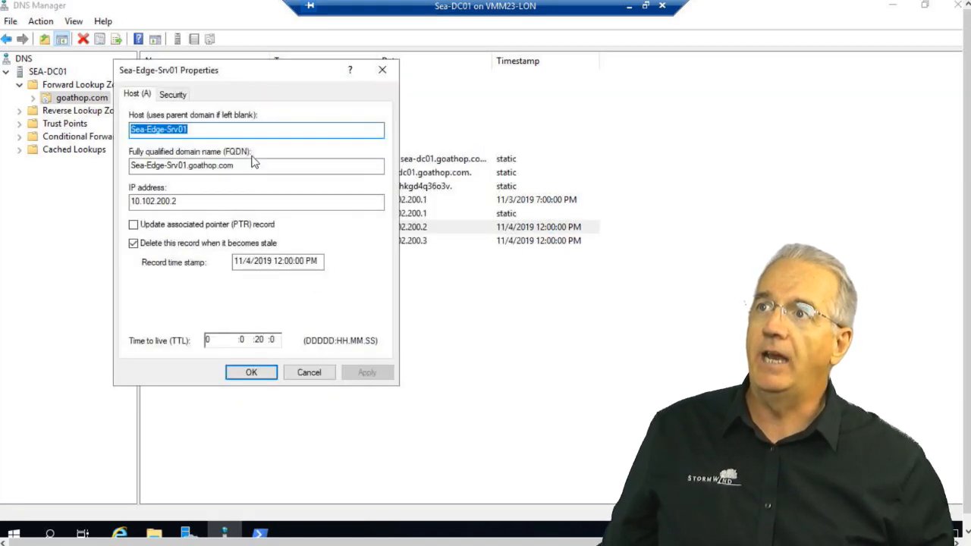
mouse_move(257, 327)
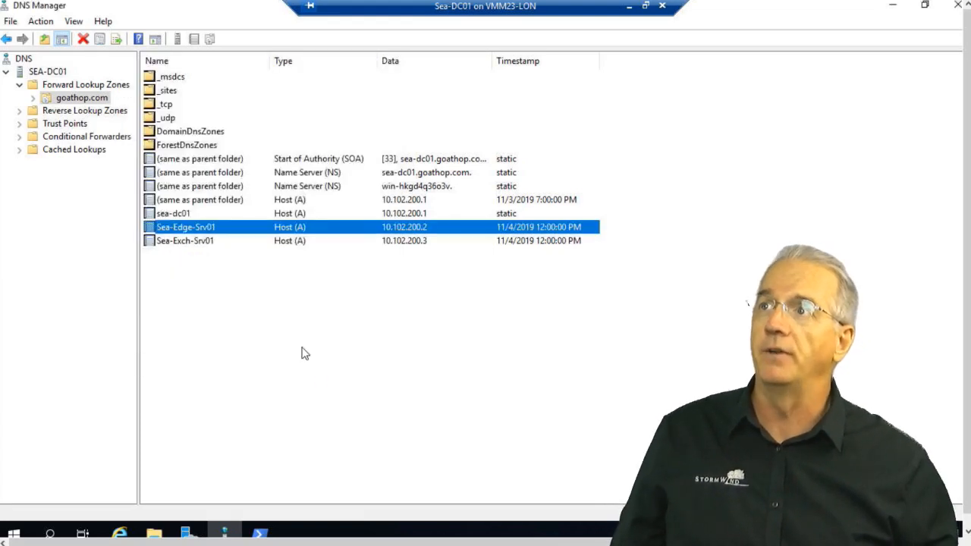
Select the goathop.com Start of Authority (SOA) record.
left_click(319, 159)
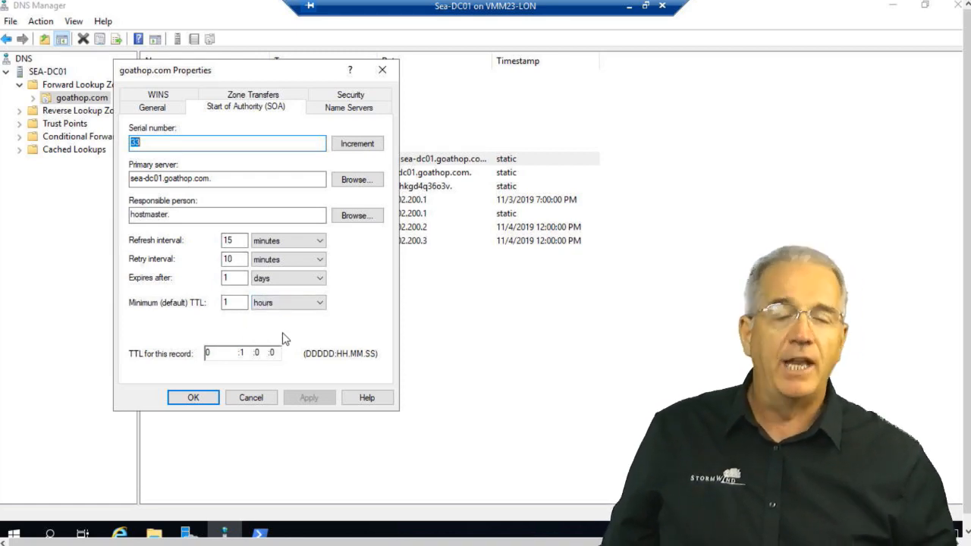
mouse_move(280, 340)
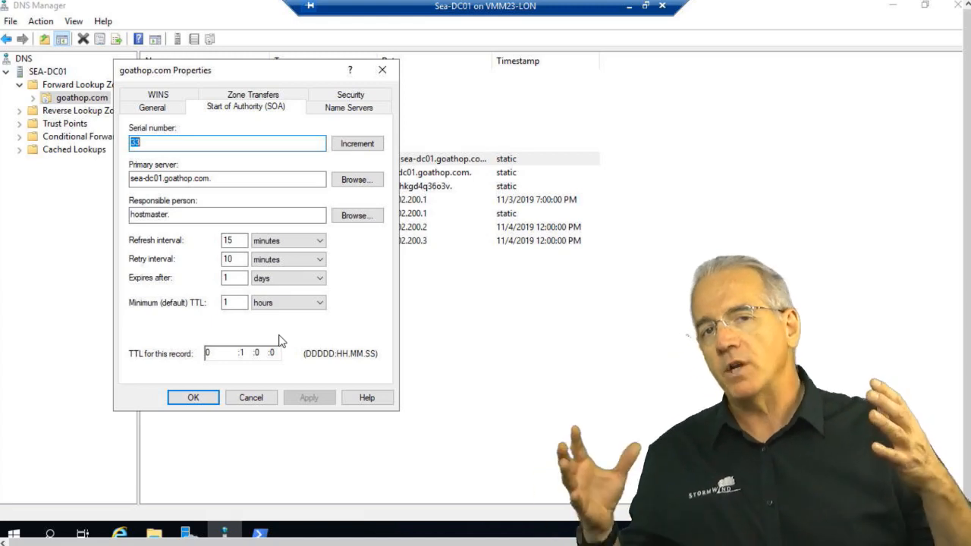